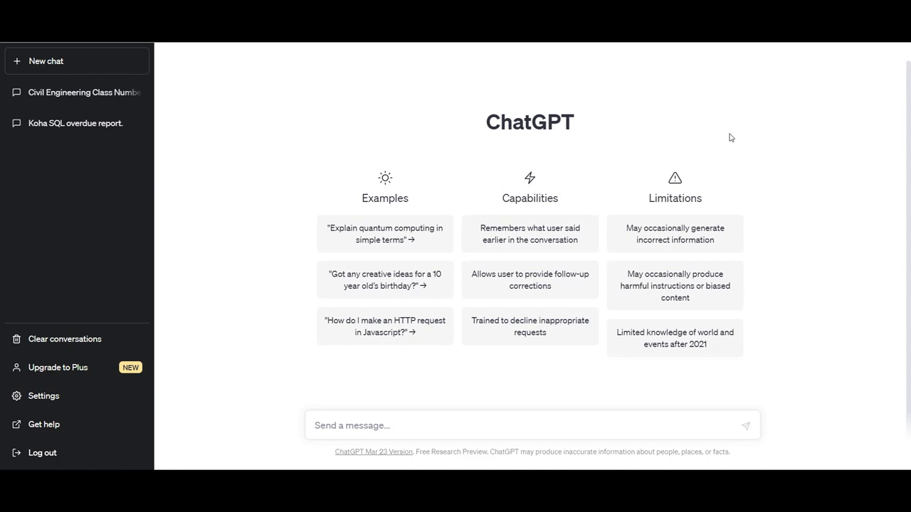
Open the Civil Engineering Class Number chat, highlight ranges 600-699 and 620-629, then view version 2/4.
click(77, 92)
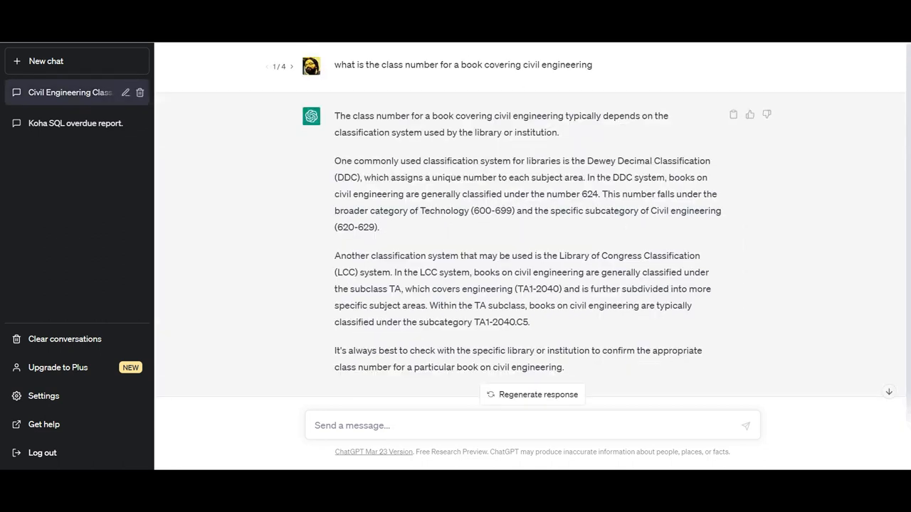
mouse_move(264, 154)
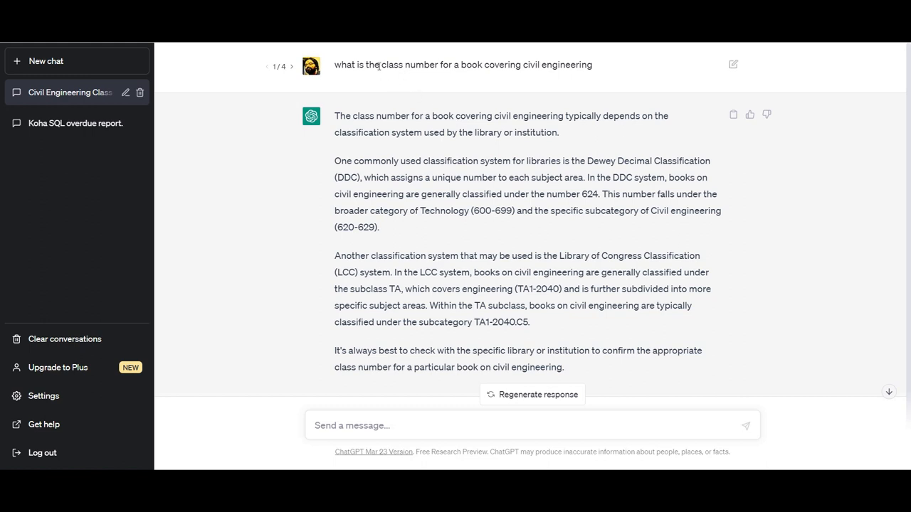
double_click(407, 65)
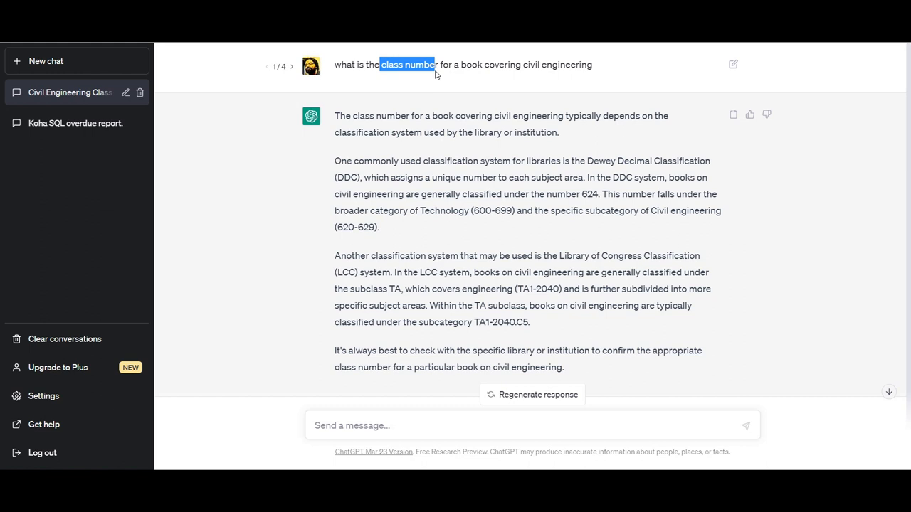
mouse_move(388, 187)
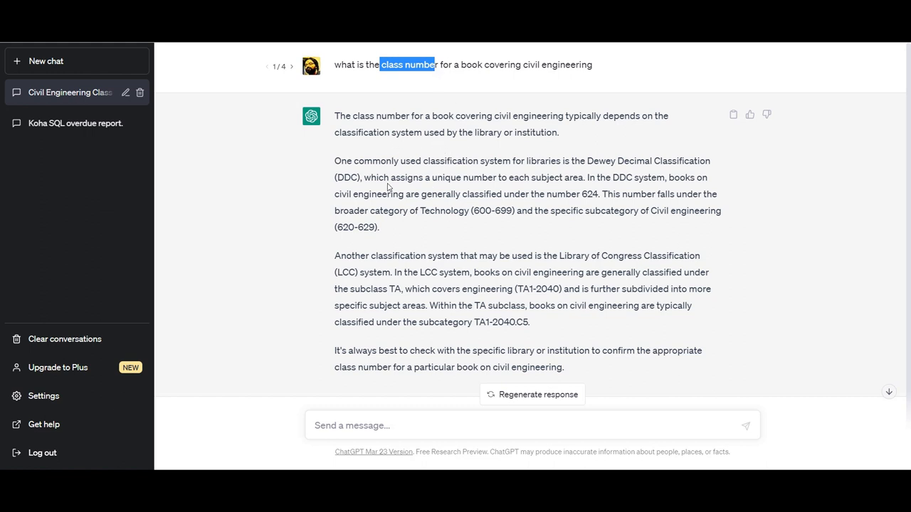
mouse_move(406, 233)
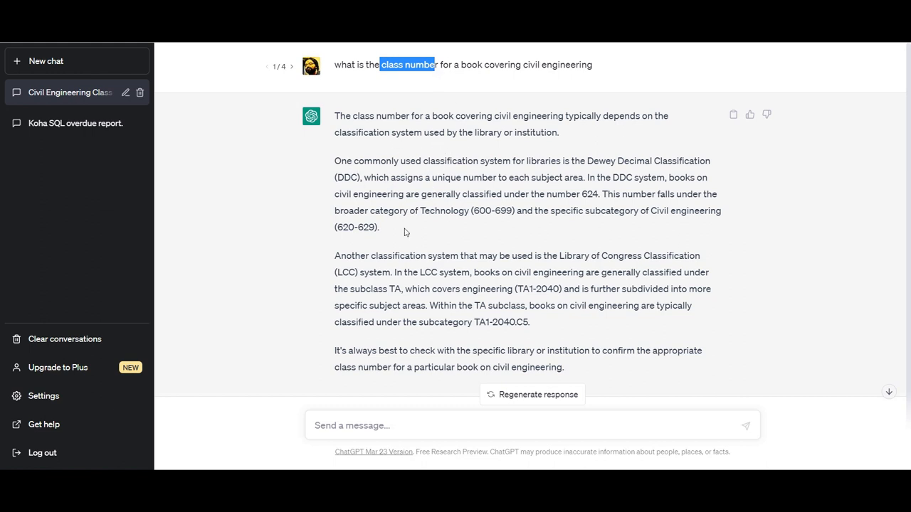
mouse_move(569, 301)
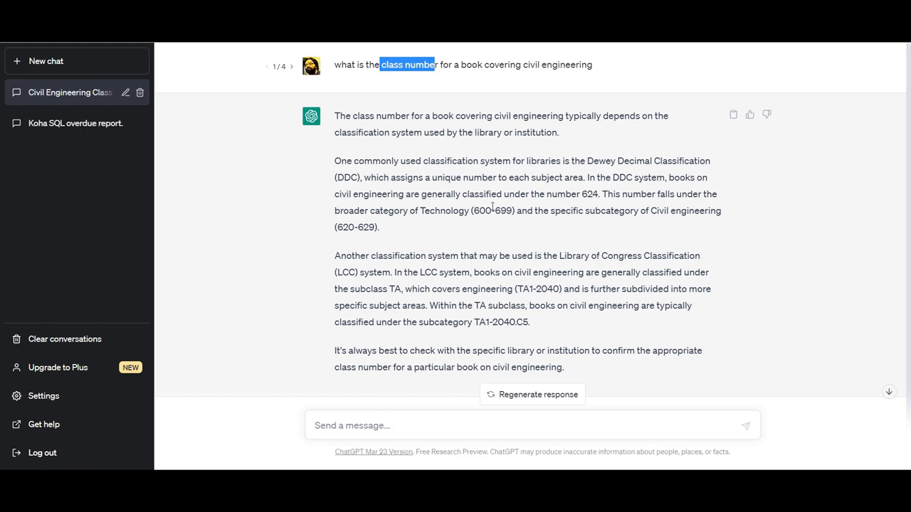
mouse_move(667, 207)
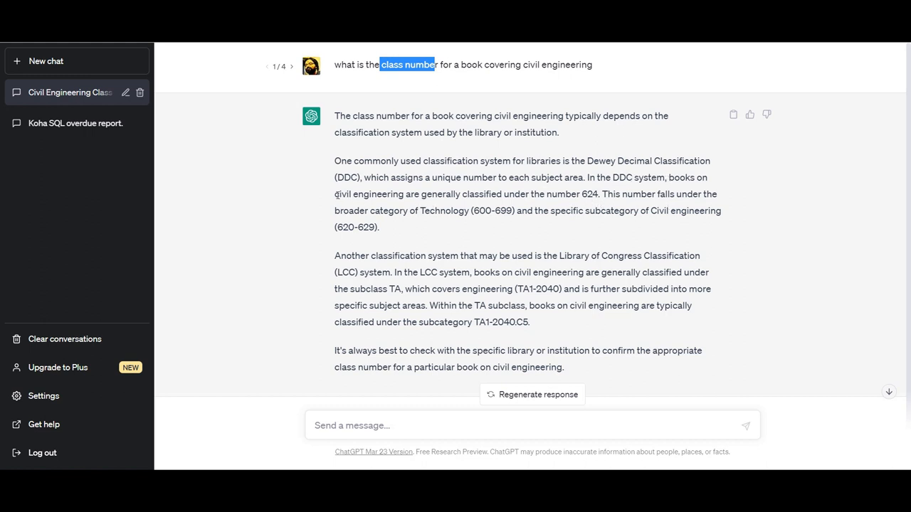
drag(333, 193, 600, 193)
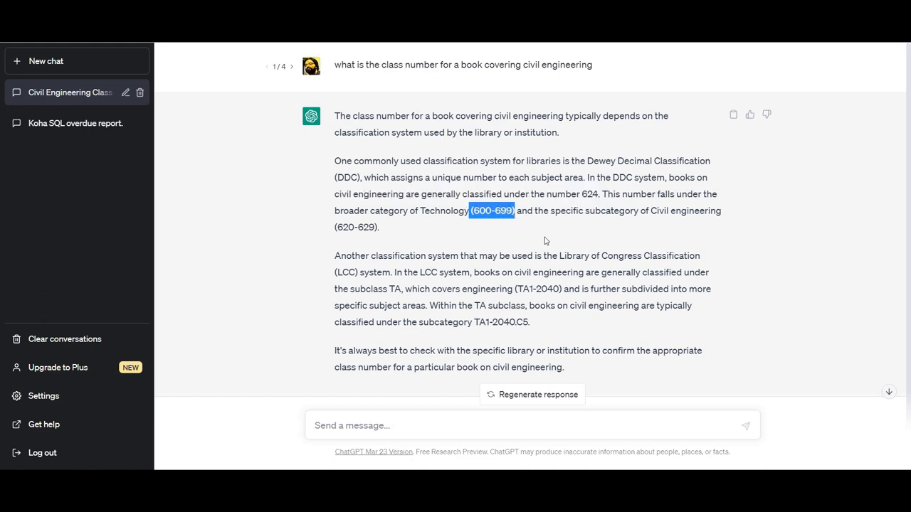
double_click(357, 227)
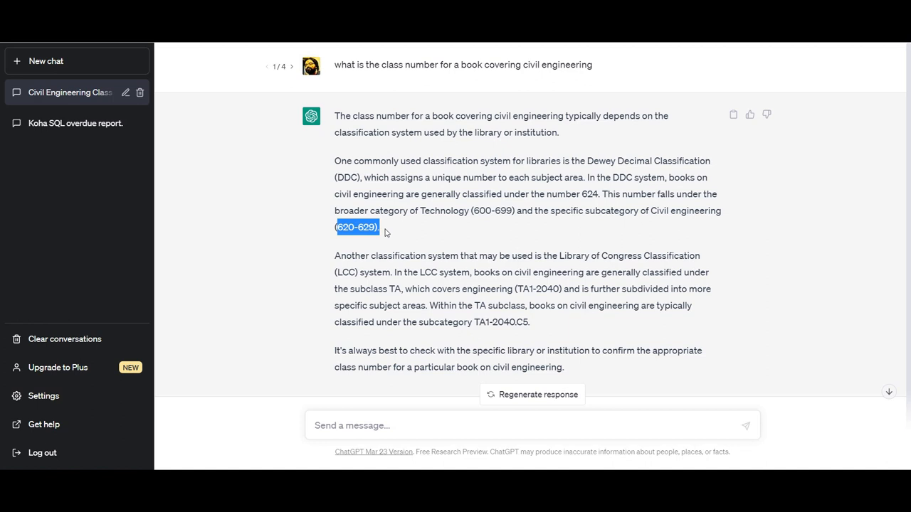
mouse_move(385, 233)
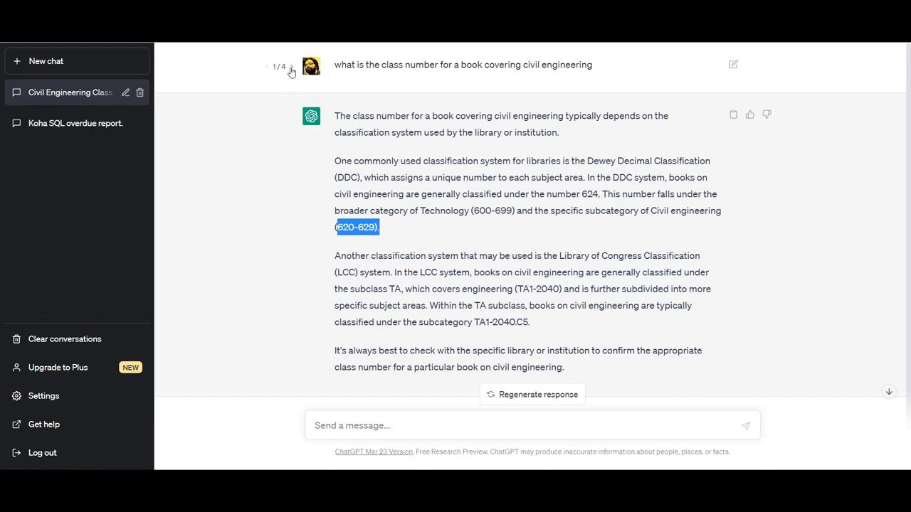
click(291, 66)
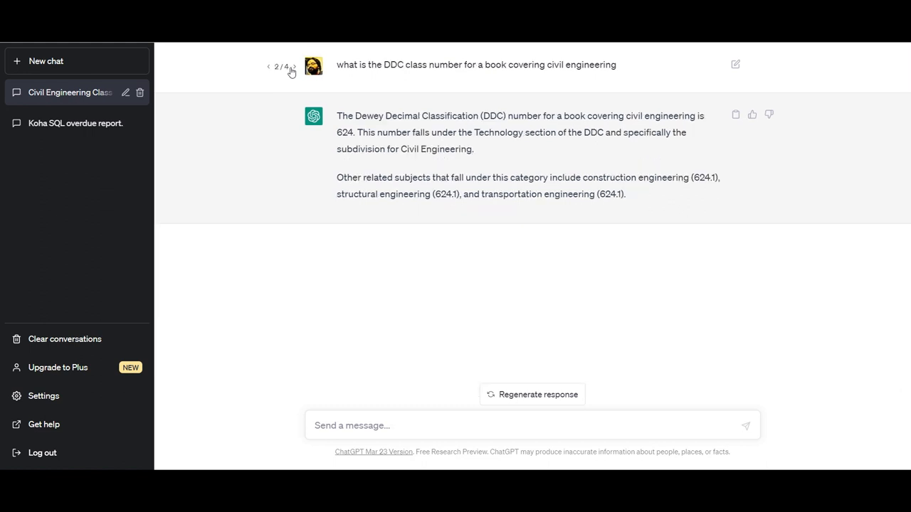
mouse_move(411, 88)
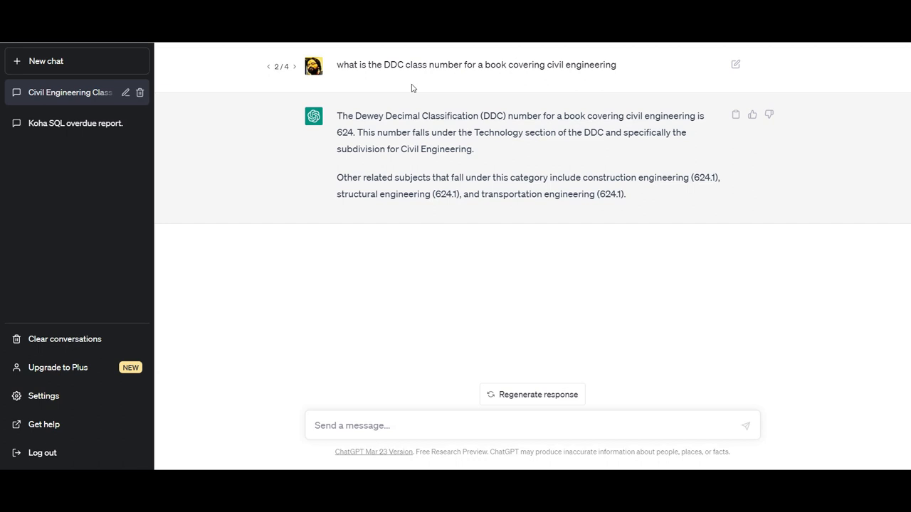
mouse_move(374, 143)
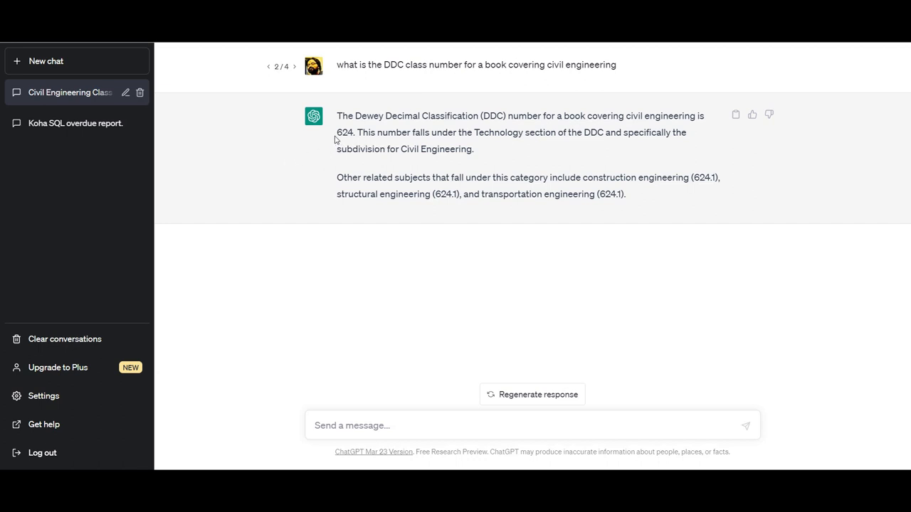
double_click(345, 132)
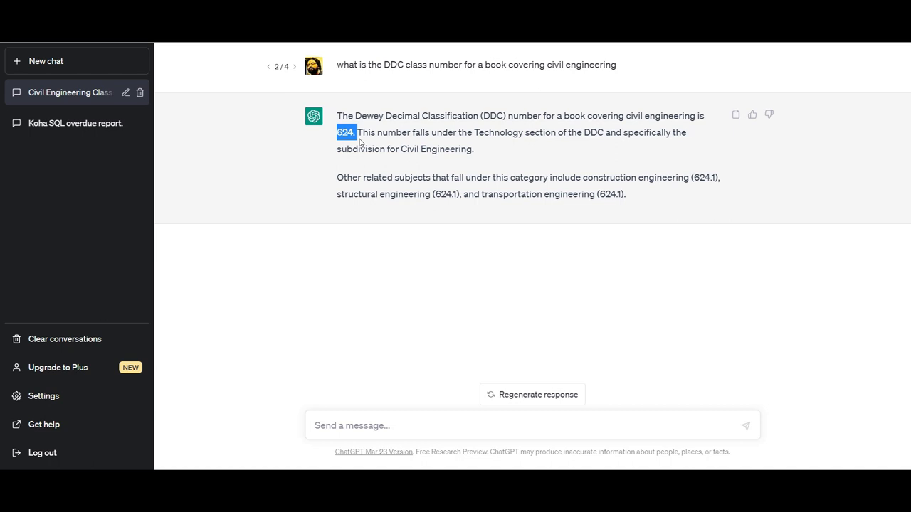
mouse_move(538, 175)
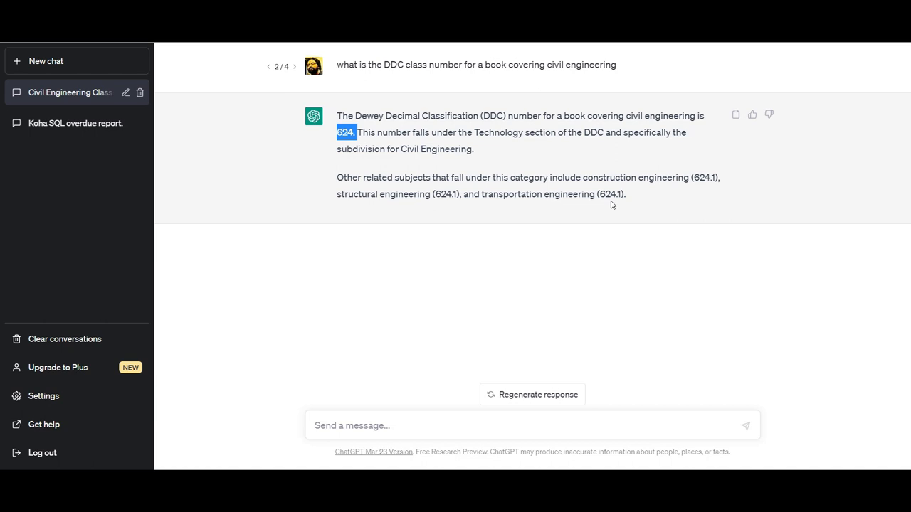
mouse_move(615, 204)
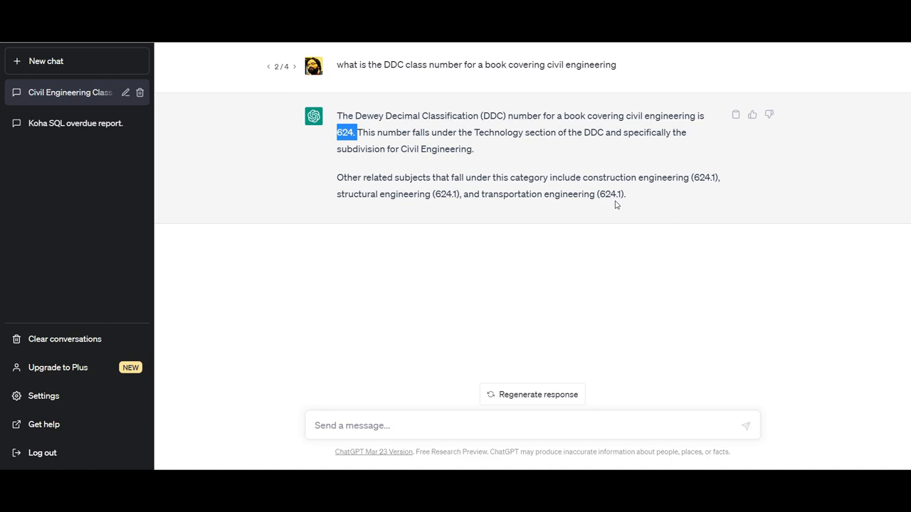
mouse_move(486, 125)
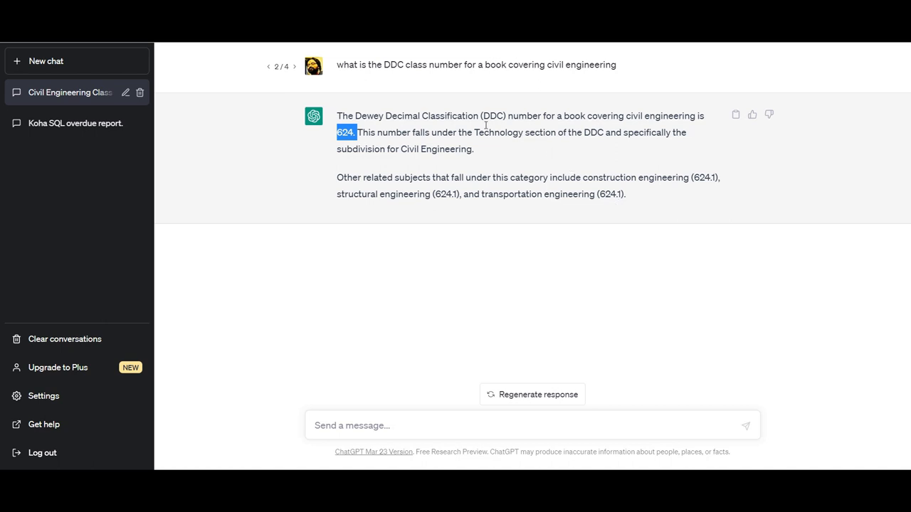
mouse_move(296, 71)
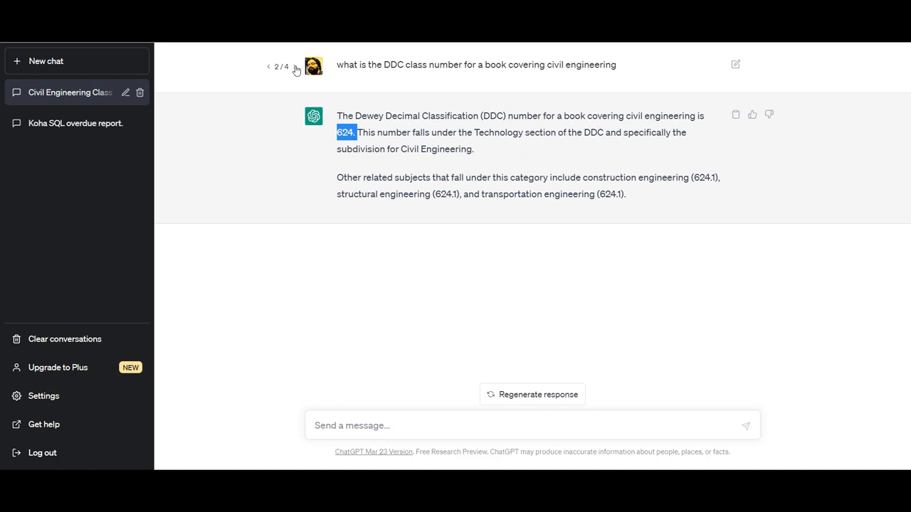
click(296, 65)
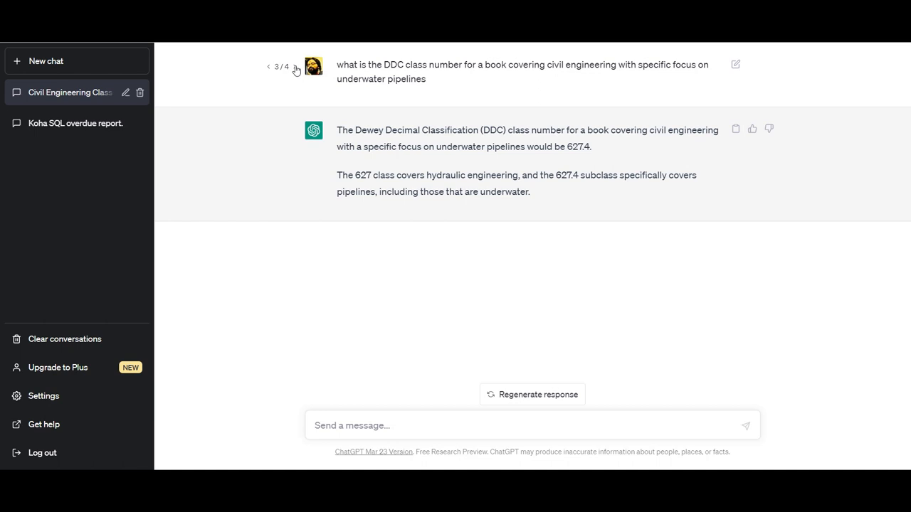
mouse_move(362, 100)
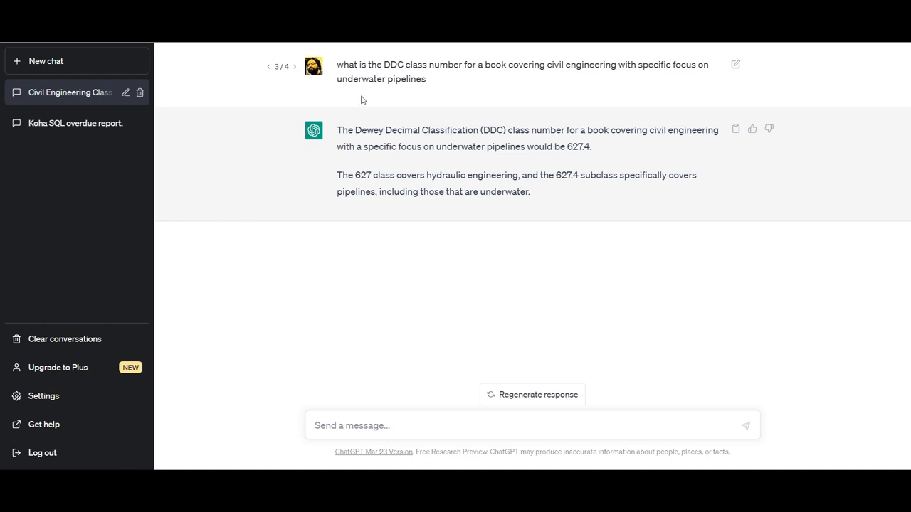
mouse_move(567, 147)
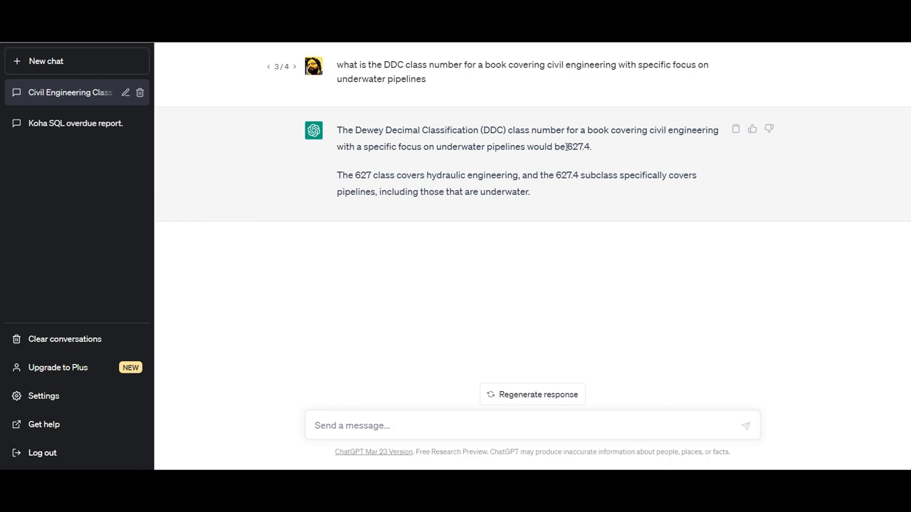
double_click(577, 146)
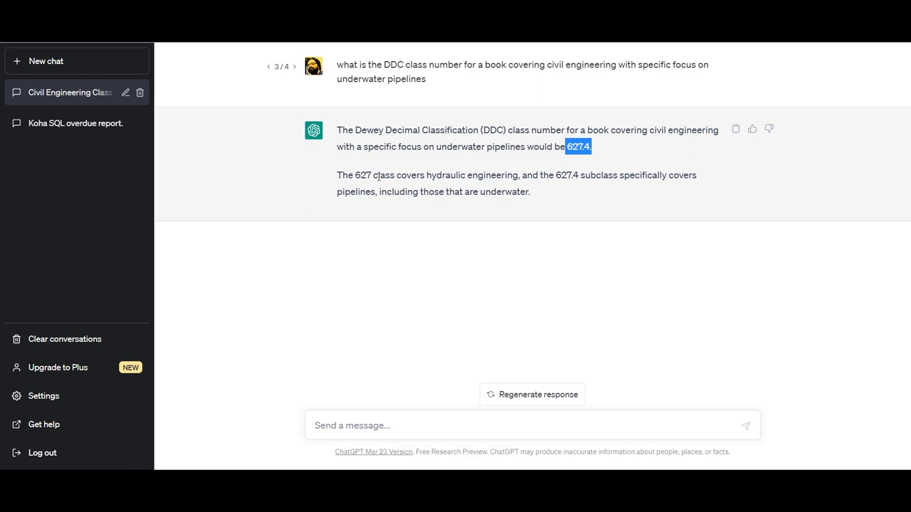
mouse_move(355, 168)
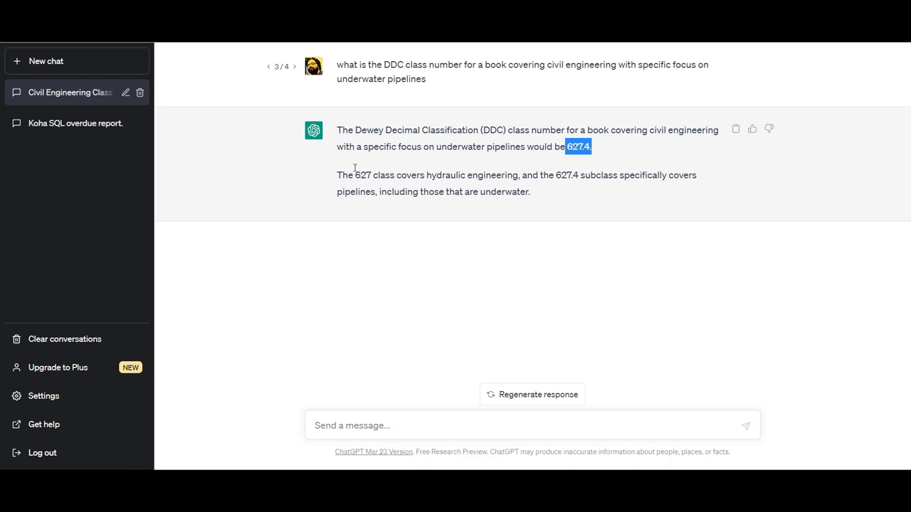
mouse_move(314, 107)
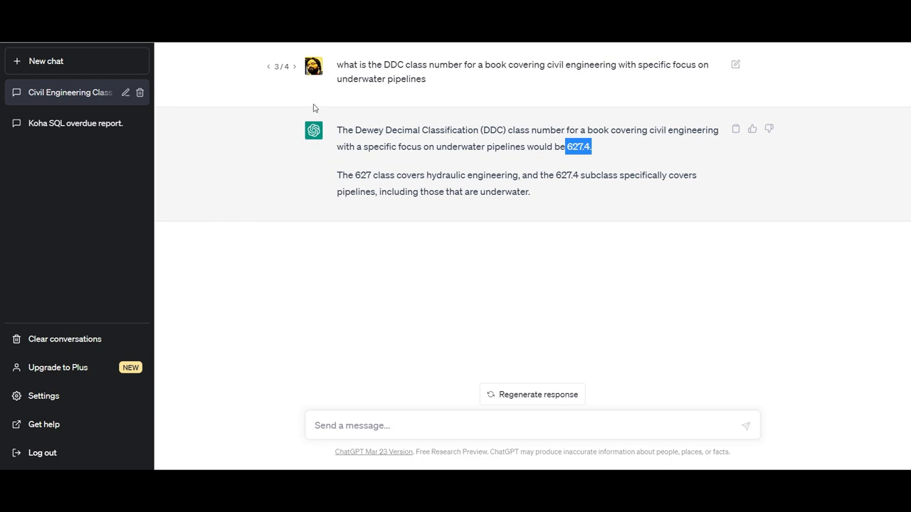
mouse_move(309, 100)
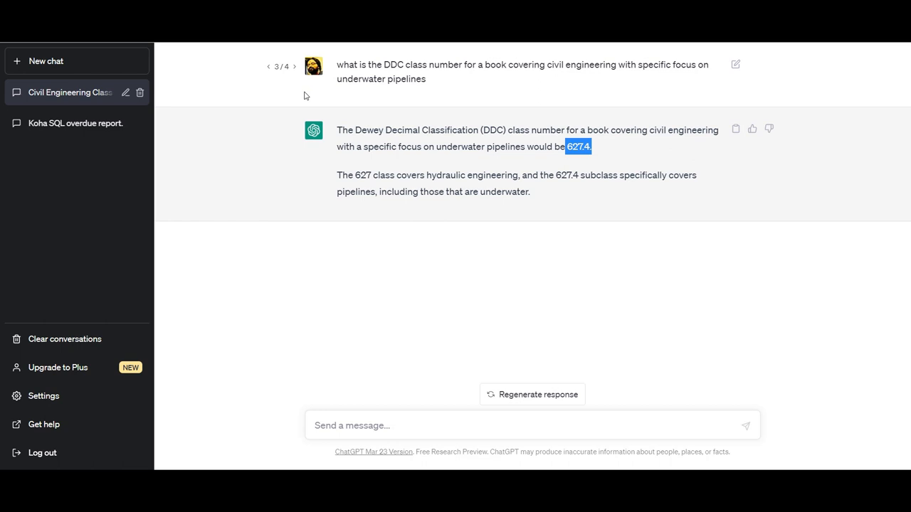
mouse_move(299, 75)
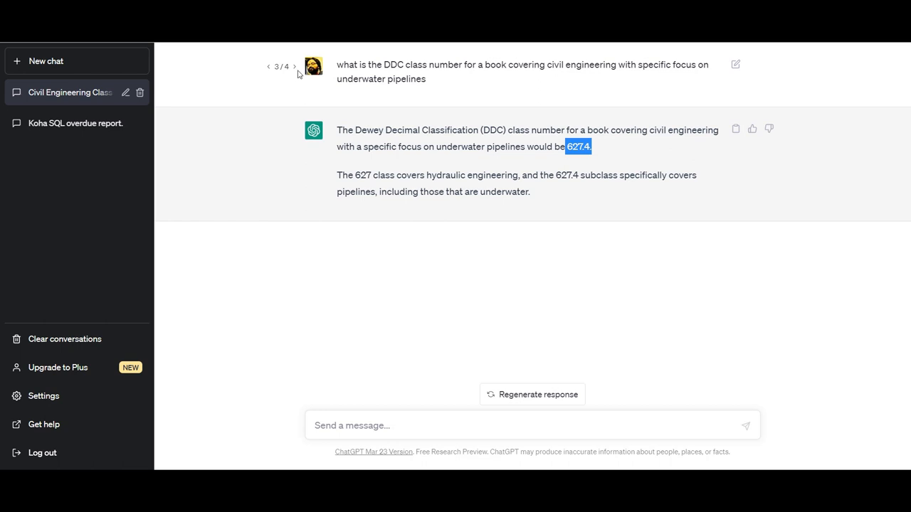
View prompt version 4/4 and highlight its 627.4 Underwater engineering line.
click(294, 65)
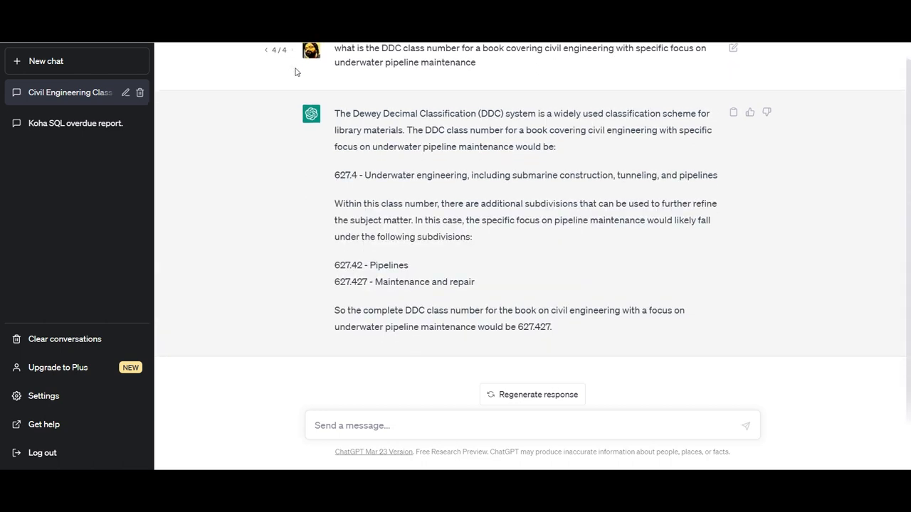
scroll(up, 3)
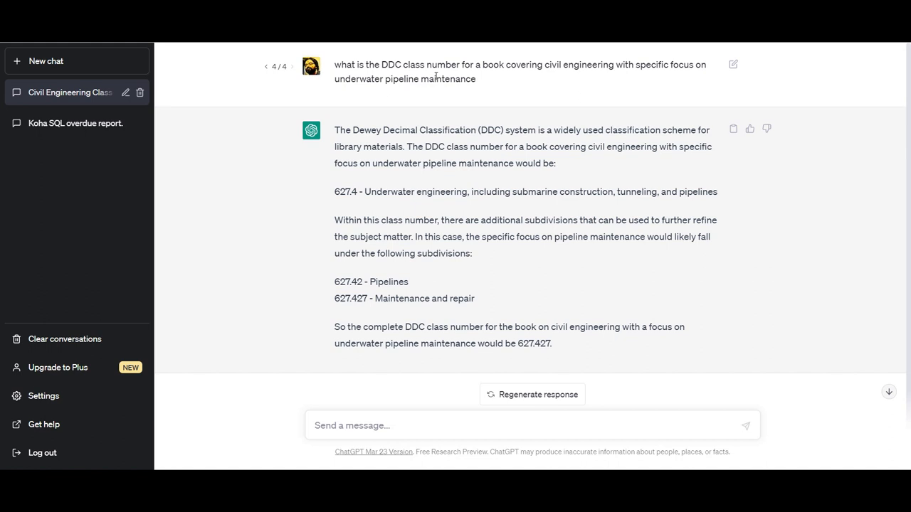
mouse_move(331, 207)
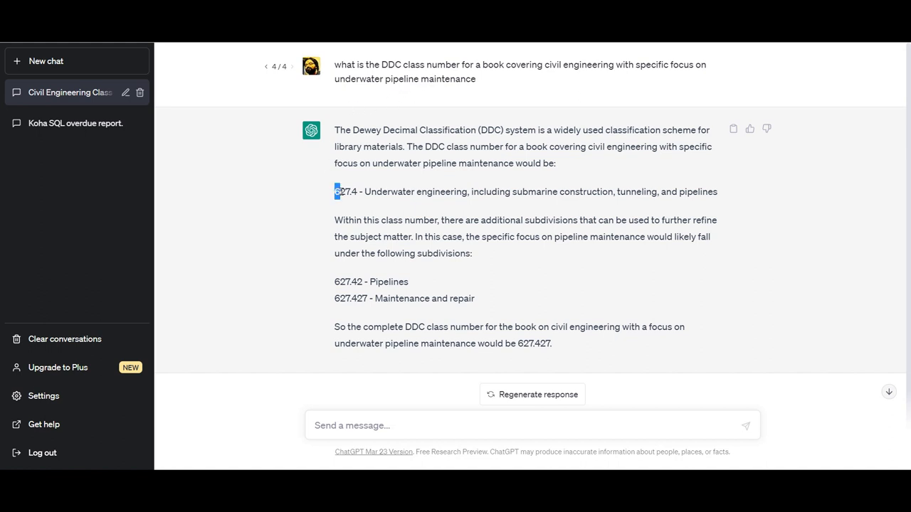
drag(336, 192, 468, 192)
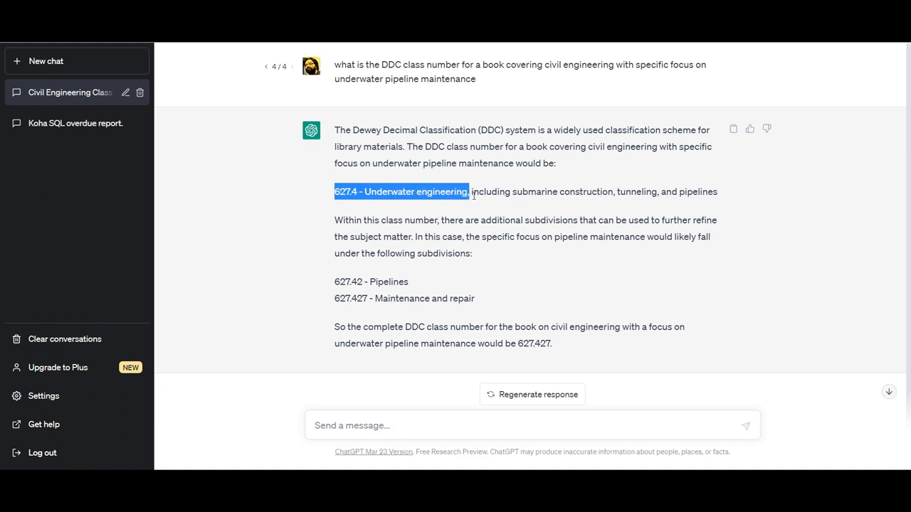
drag(470, 192, 687, 191)
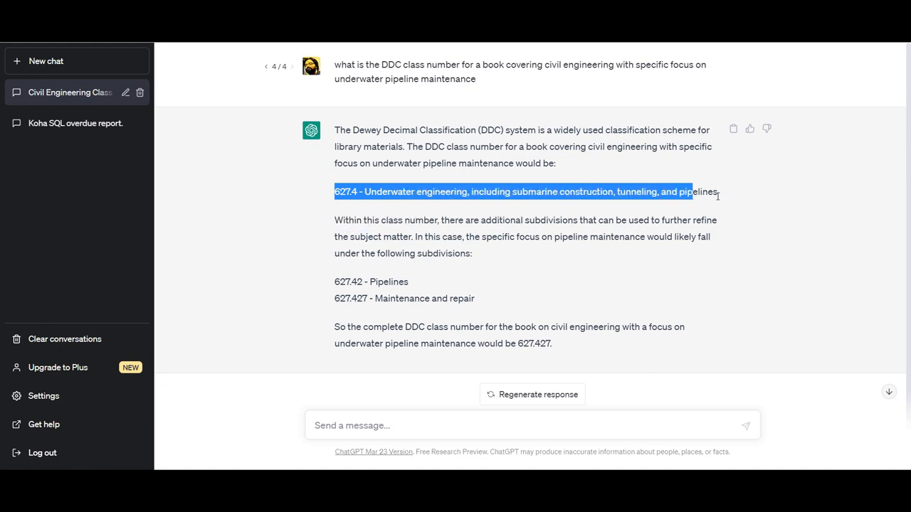
mouse_move(556, 247)
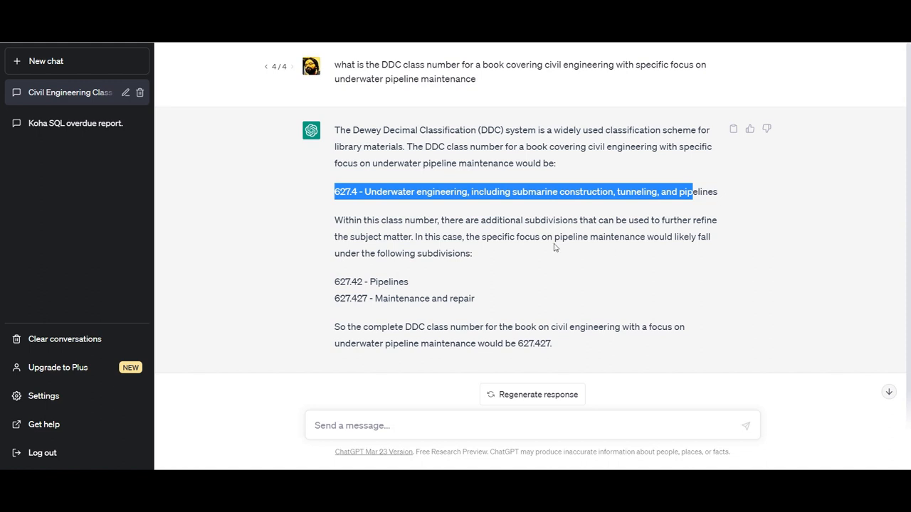
mouse_move(321, 288)
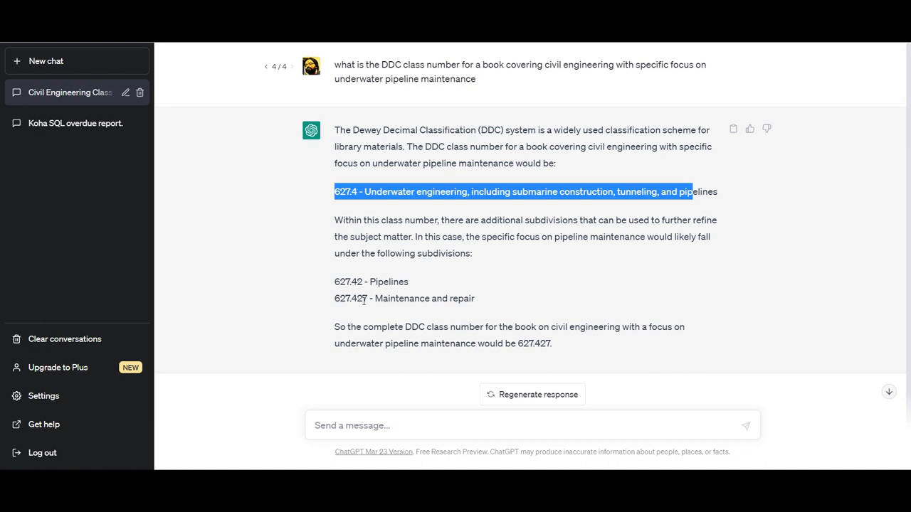
mouse_move(459, 308)
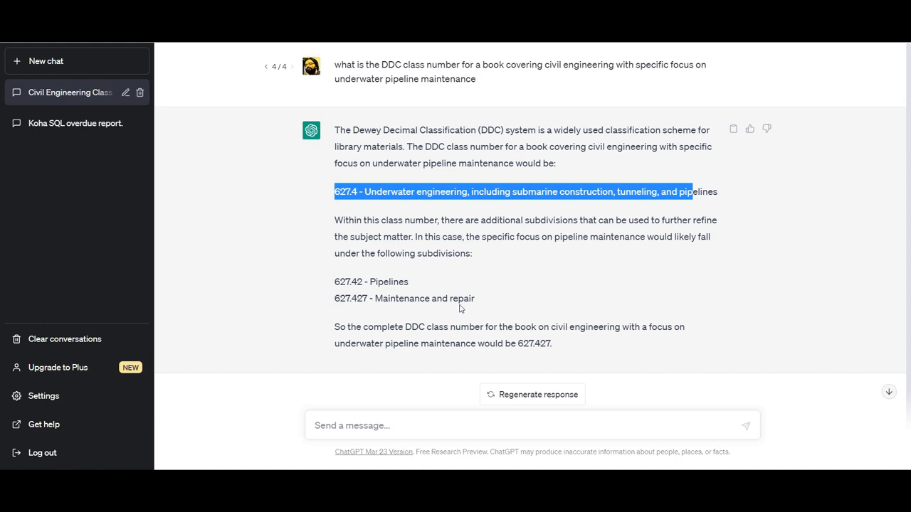
mouse_move(328, 333)
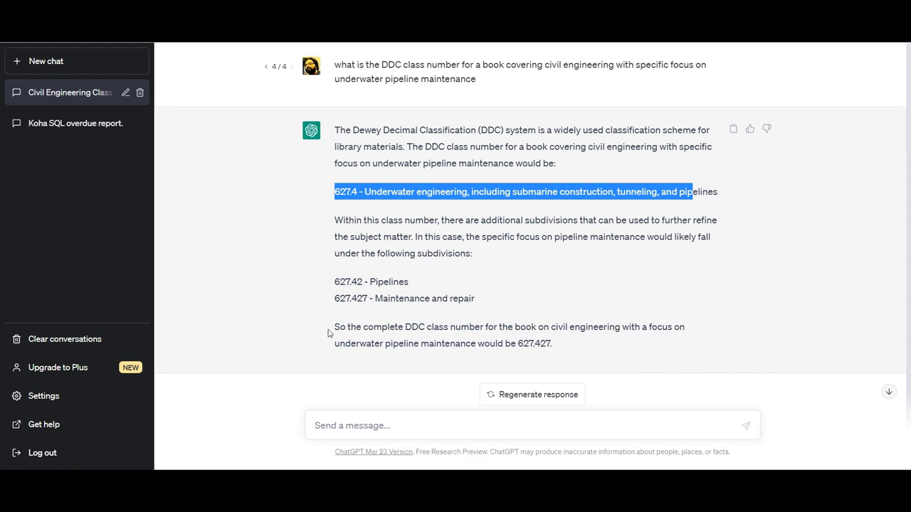
mouse_move(338, 330)
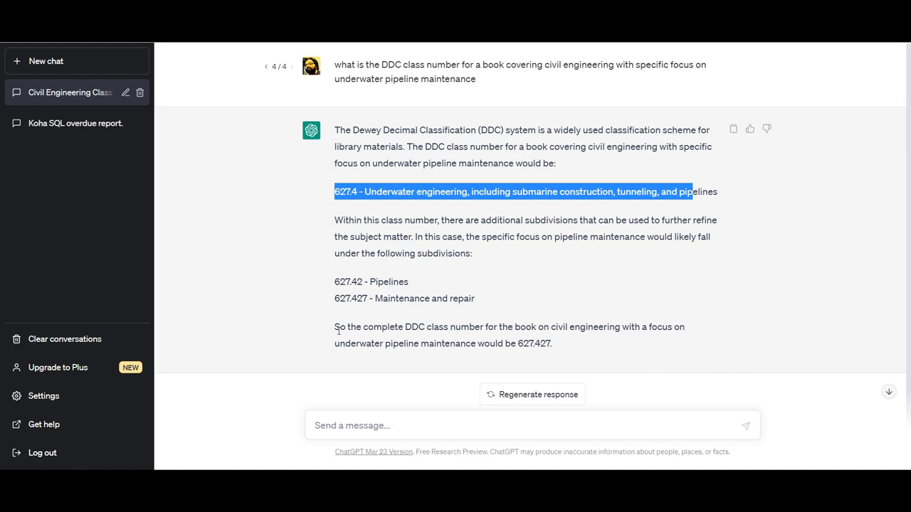
mouse_move(237, 343)
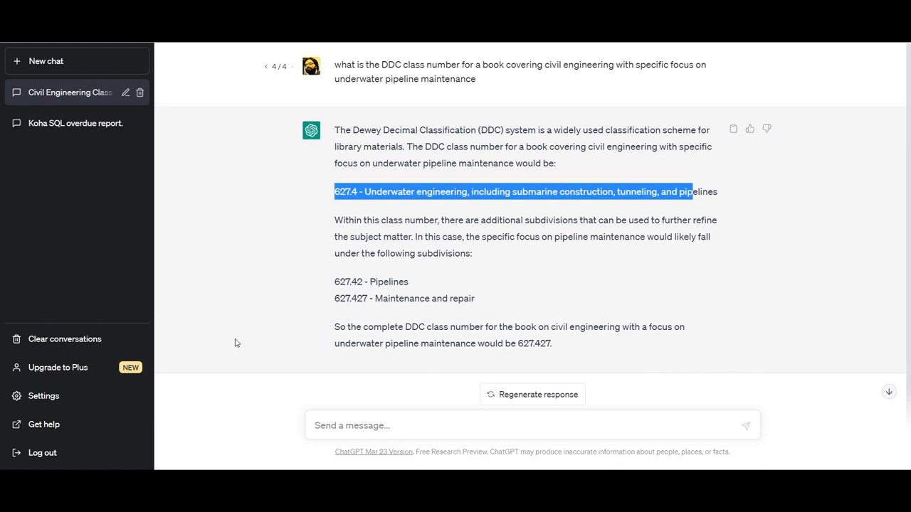